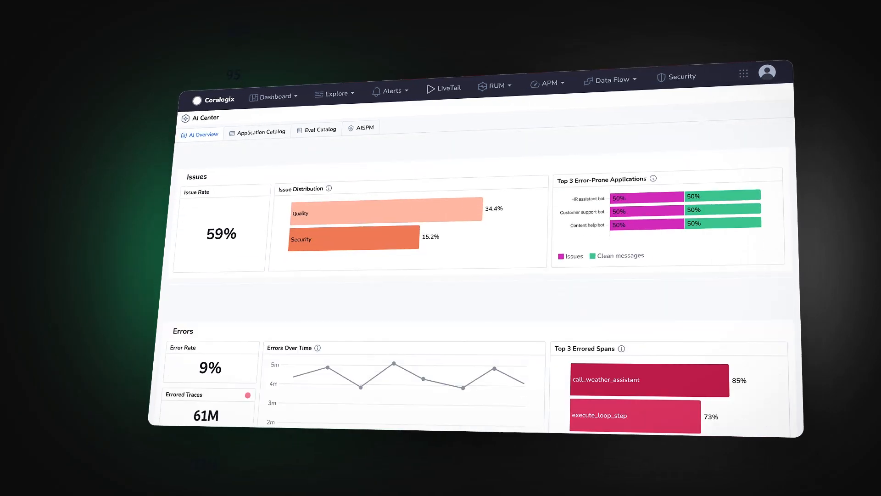
scroll("down", 3)
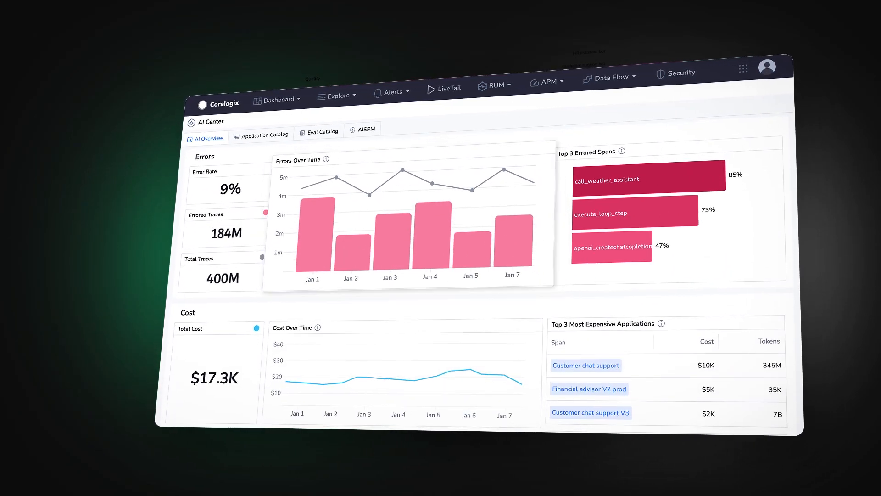